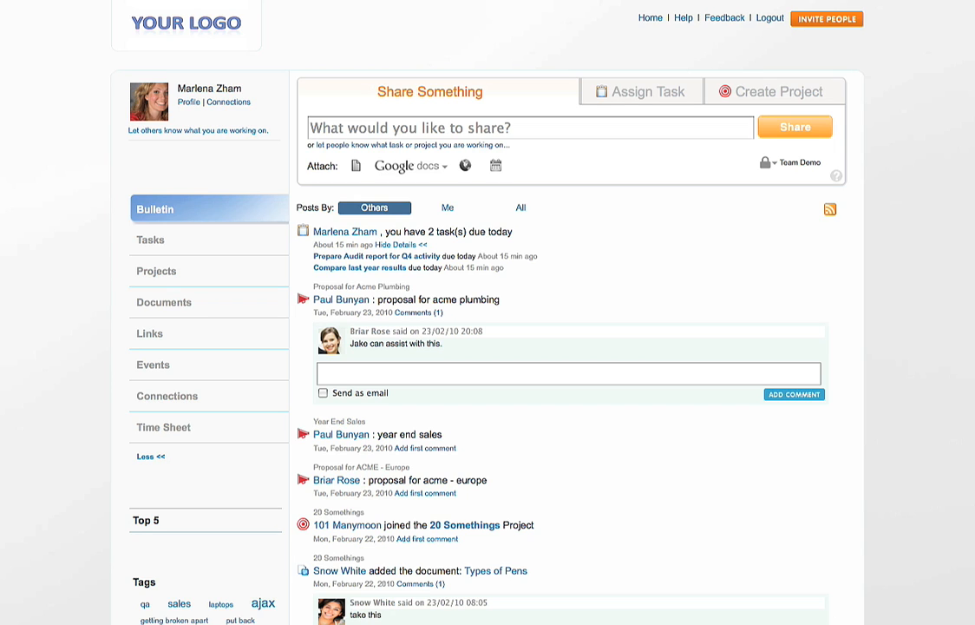
Step: Go to the personal Time Sheet listing this month's eight entries (23 hours)
{"action": "left_click", "coordinate": [163, 427]}
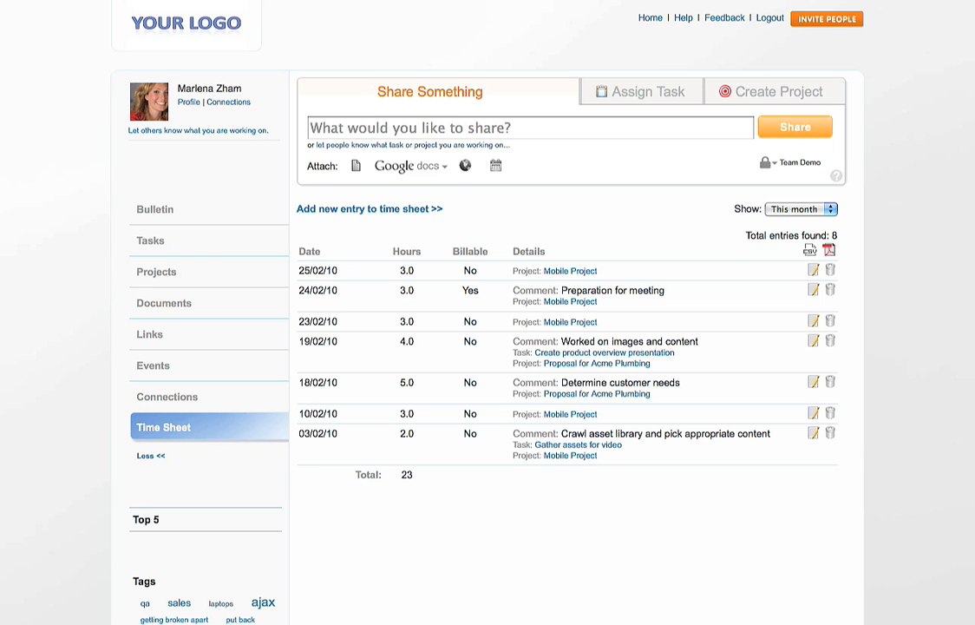
Step: Show the sheet by Date Range and start a new time entry form
{"action": "left_click", "coordinate": [799, 209]}
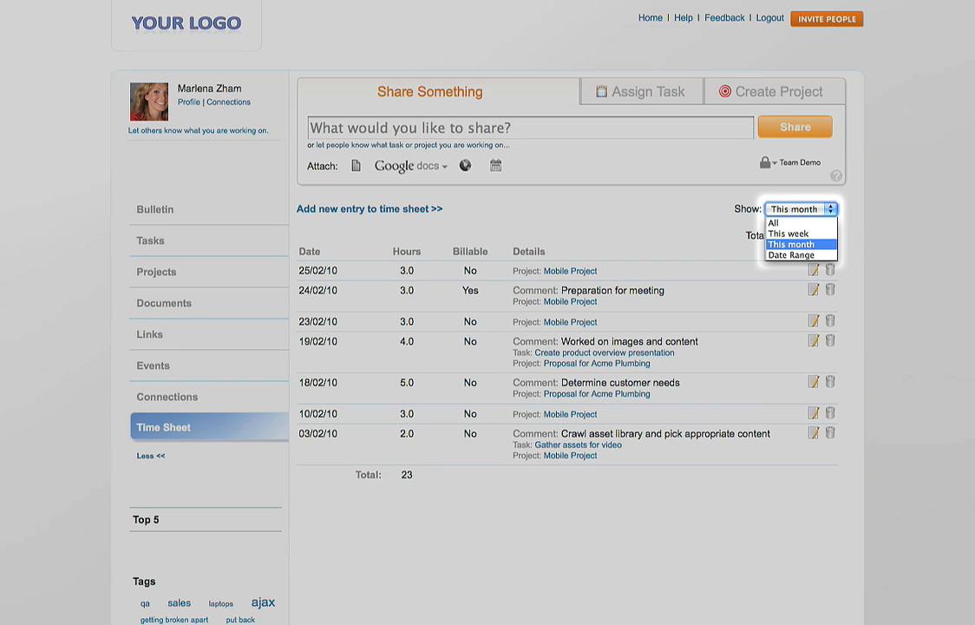
{"action": "mouse_move", "coordinate": [790, 253]}
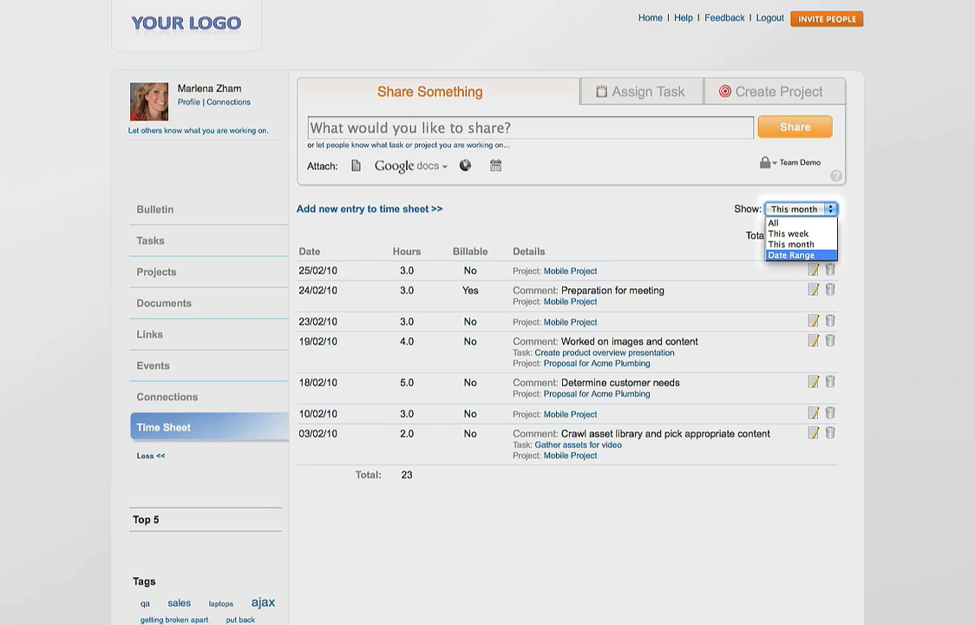
{"action": "left_click", "coordinate": [790, 253]}
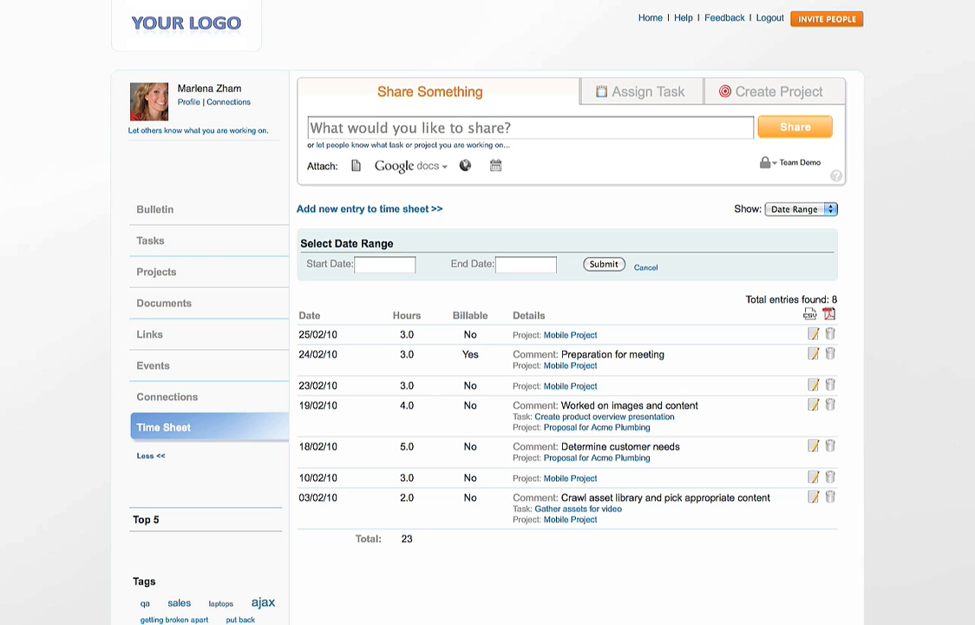
{"action": "left_click", "coordinate": [368, 209]}
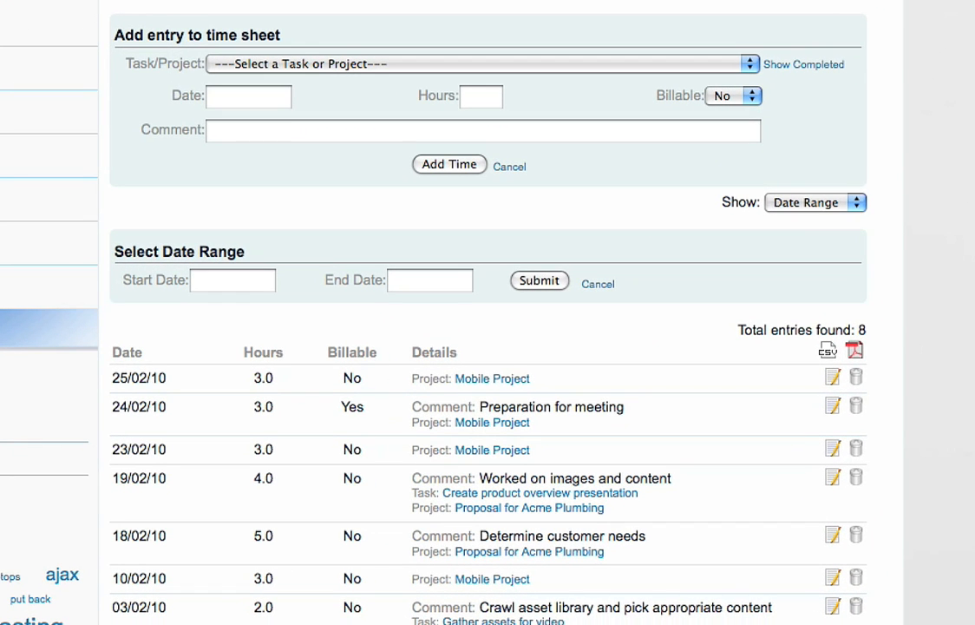
Step: Add a 2-hour billable entry for 25 Feb 2010, comment 'Travel to customer site'
{"action": "left_click", "coordinate": [250, 96]}
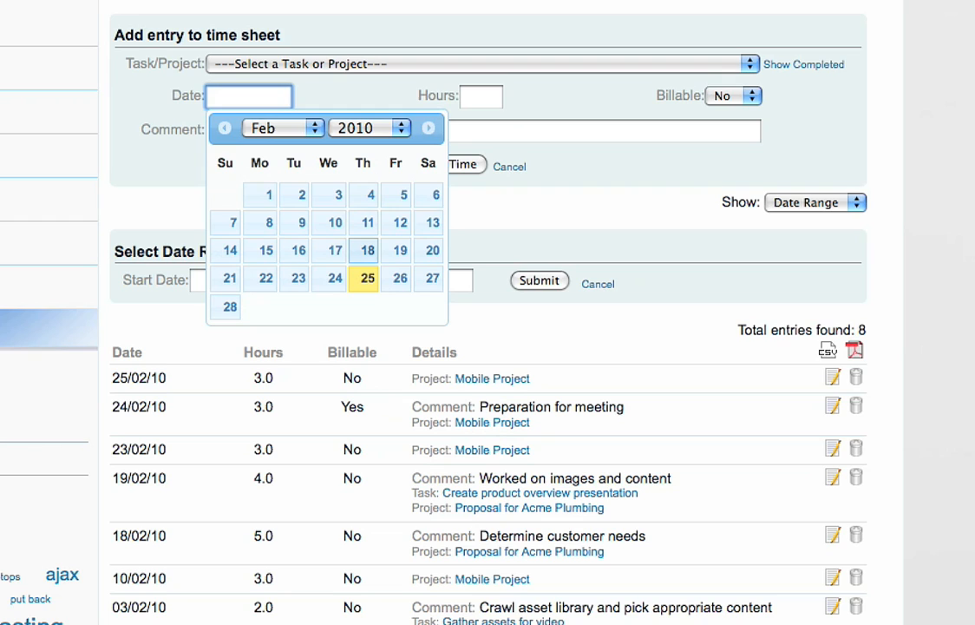
{"action": "left_click", "coordinate": [366, 277]}
{"action": "type", "text": "2"}
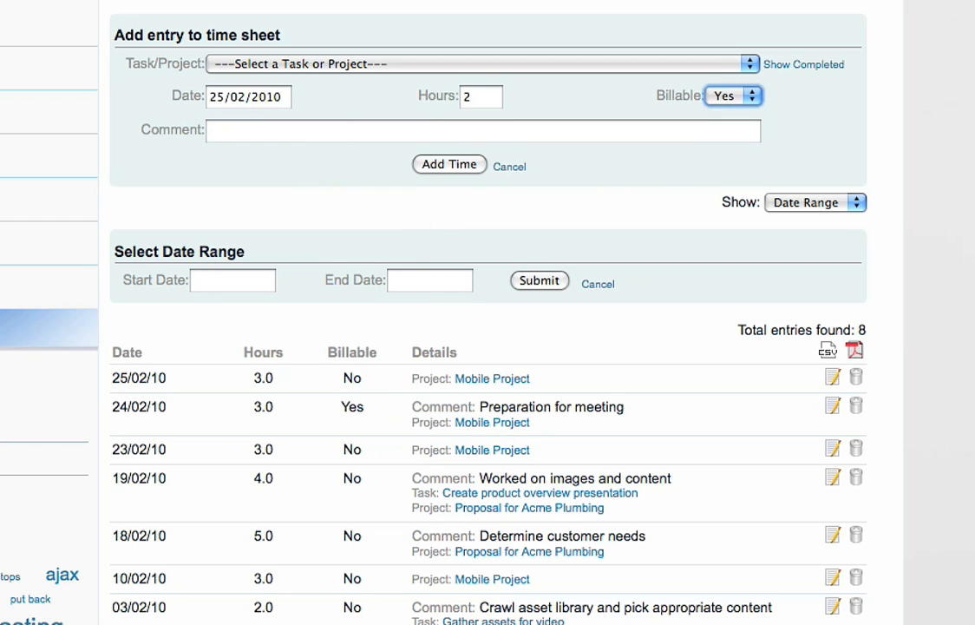
{"action": "left_click", "coordinate": [483, 131]}
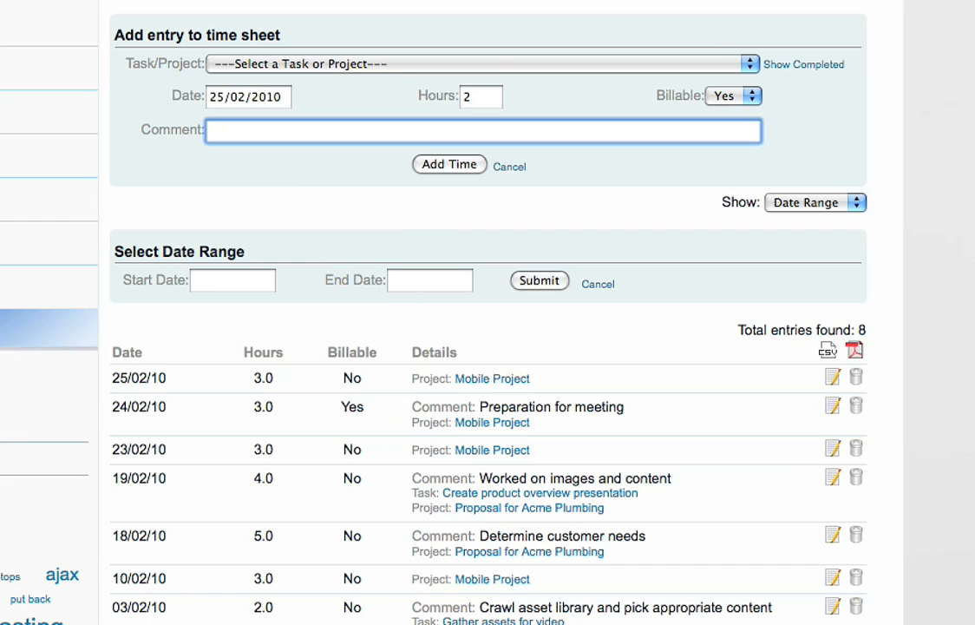
{"action": "left_click", "coordinate": [447, 163]}
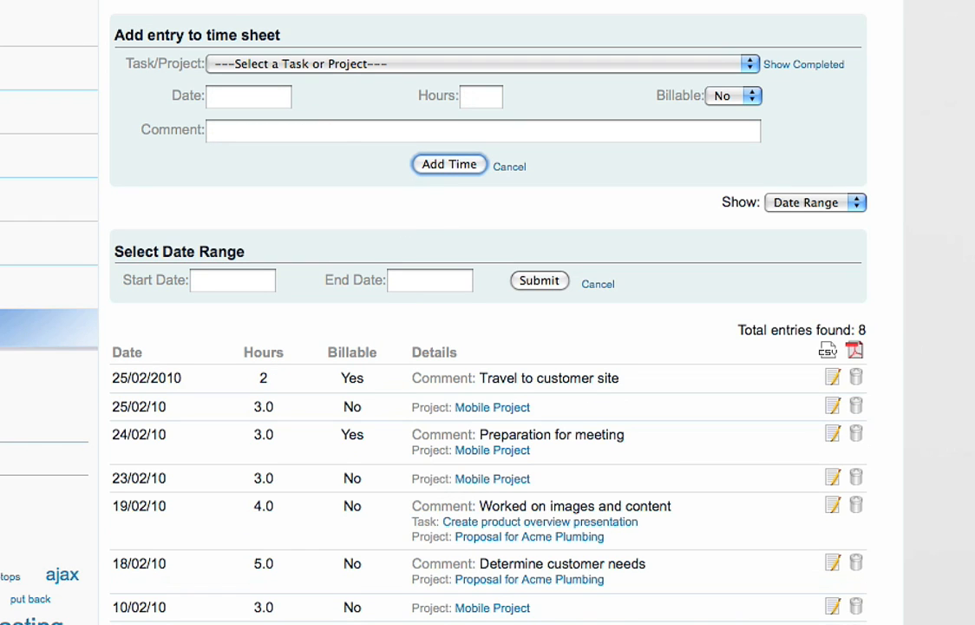
Step: Add a 3-hour non-billable Mobile Project entry for 2 Feb 2010, then head to Tasks
{"action": "left_click", "coordinate": [478, 62]}
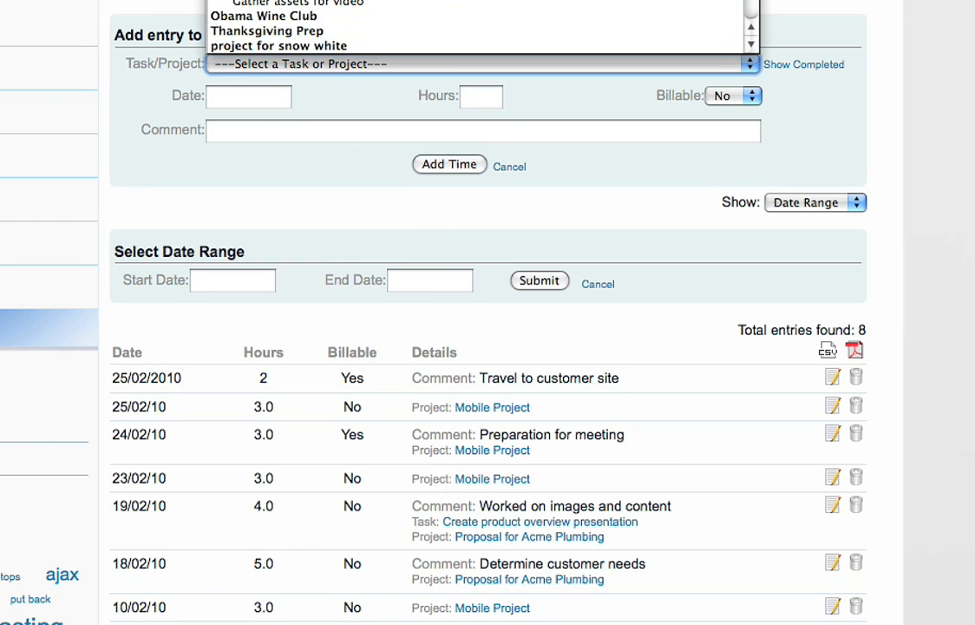
{"action": "left_click", "coordinate": [248, 96]}
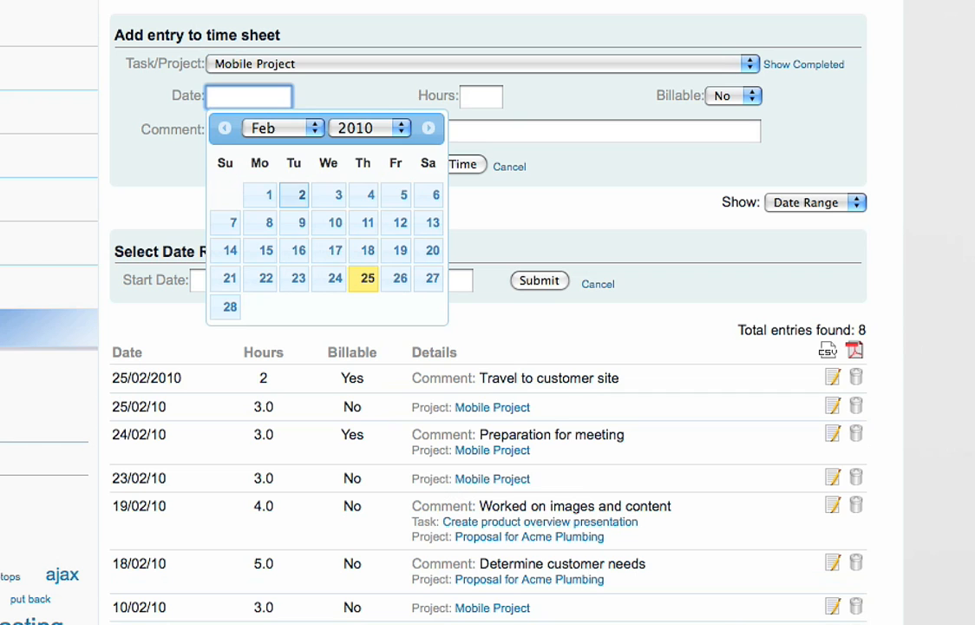
{"action": "left_click", "coordinate": [295, 194]}
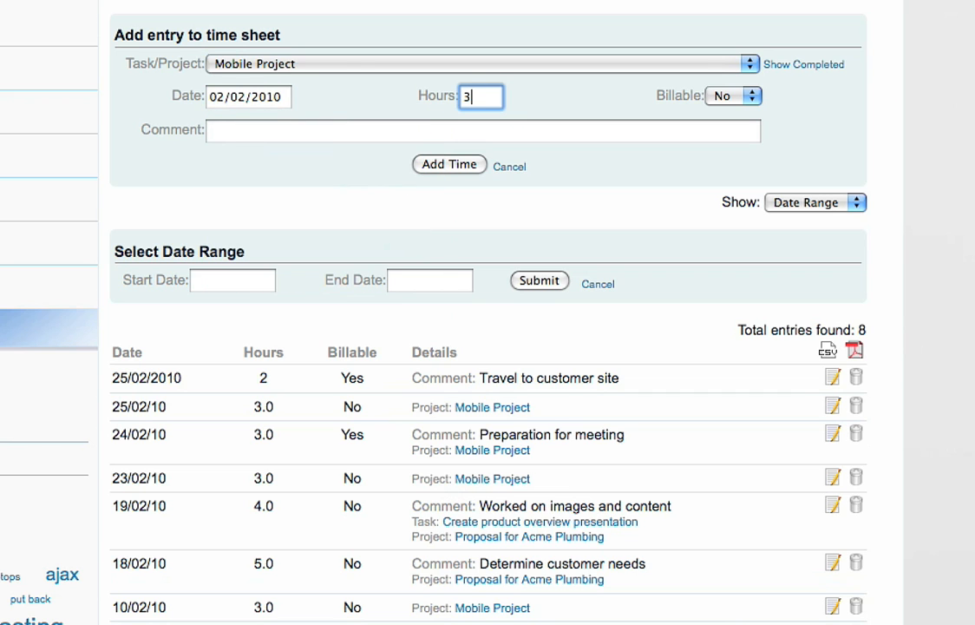
{"action": "left_click", "coordinate": [448, 163]}
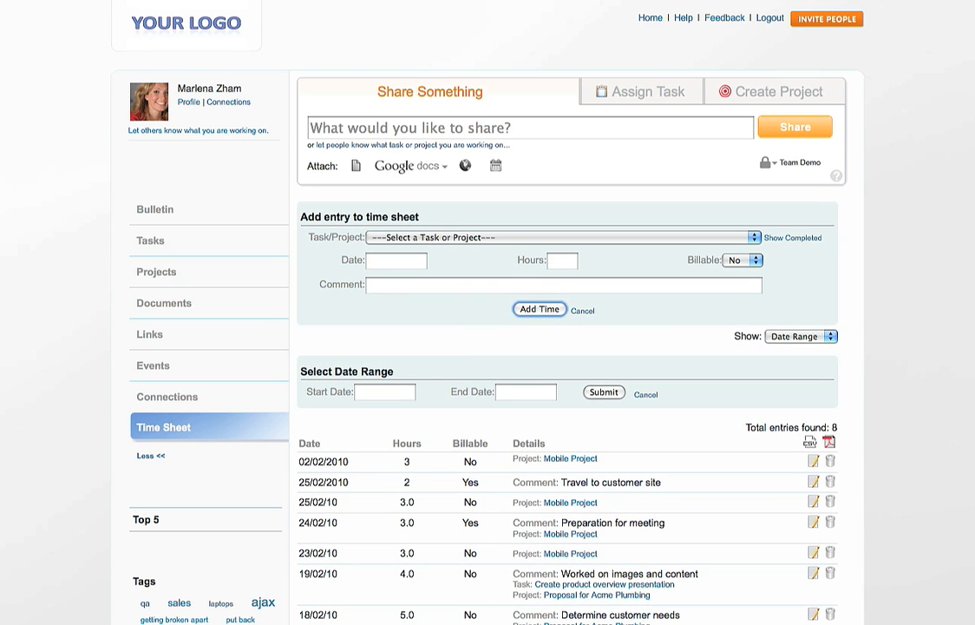
{"action": "left_click", "coordinate": [150, 239]}
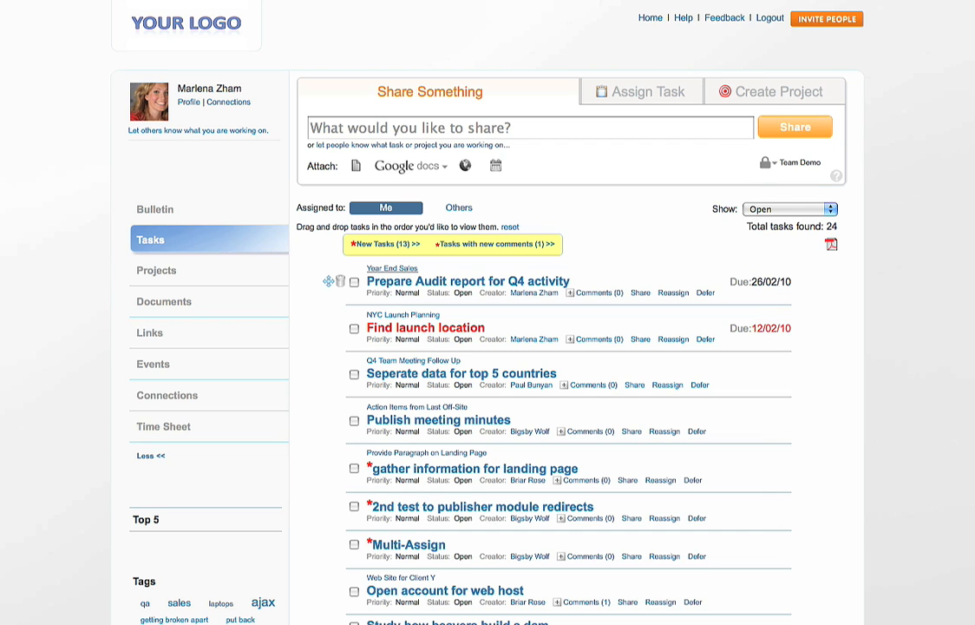
Step: Show the Year End Sales project time sheet for all members this month
{"action": "left_click", "coordinate": [392, 268]}
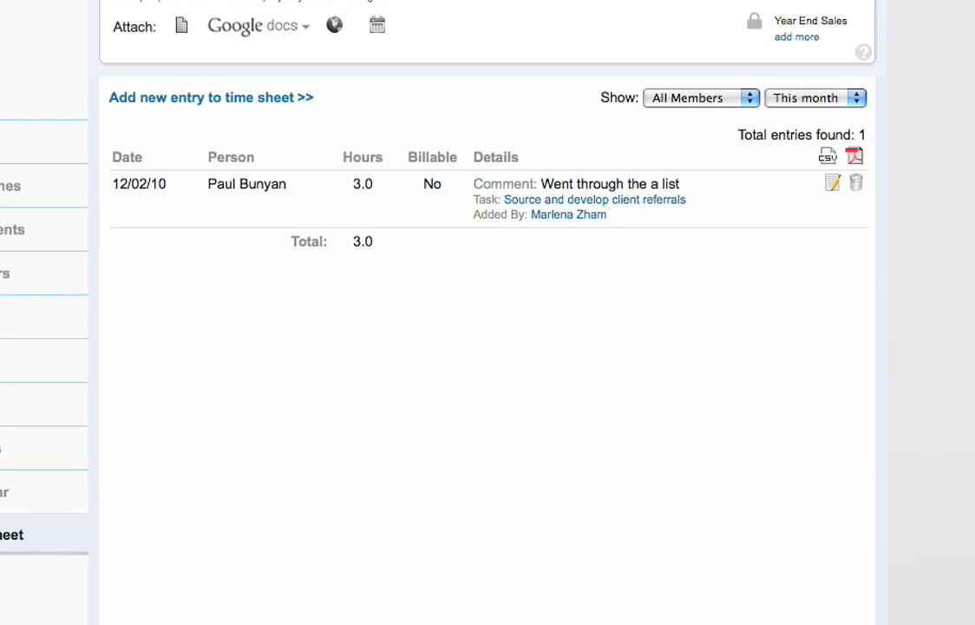
Step: Add Paul Bunyan's 2-hour billable entry for 23 Feb 2010, 'Update Referral List'
{"action": "left_click", "coordinate": [212, 97]}
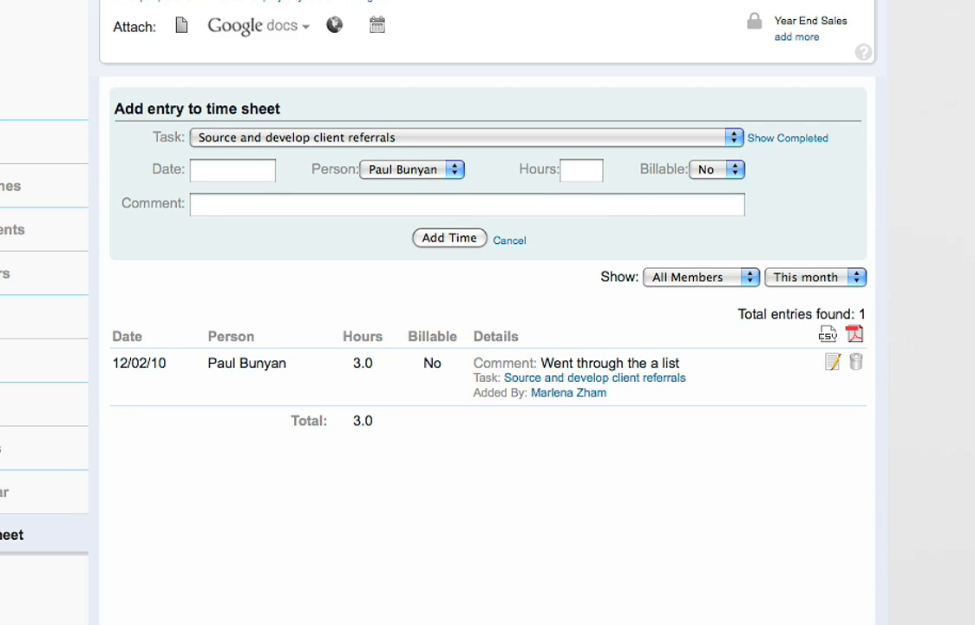
{"action": "left_click", "coordinate": [233, 170]}
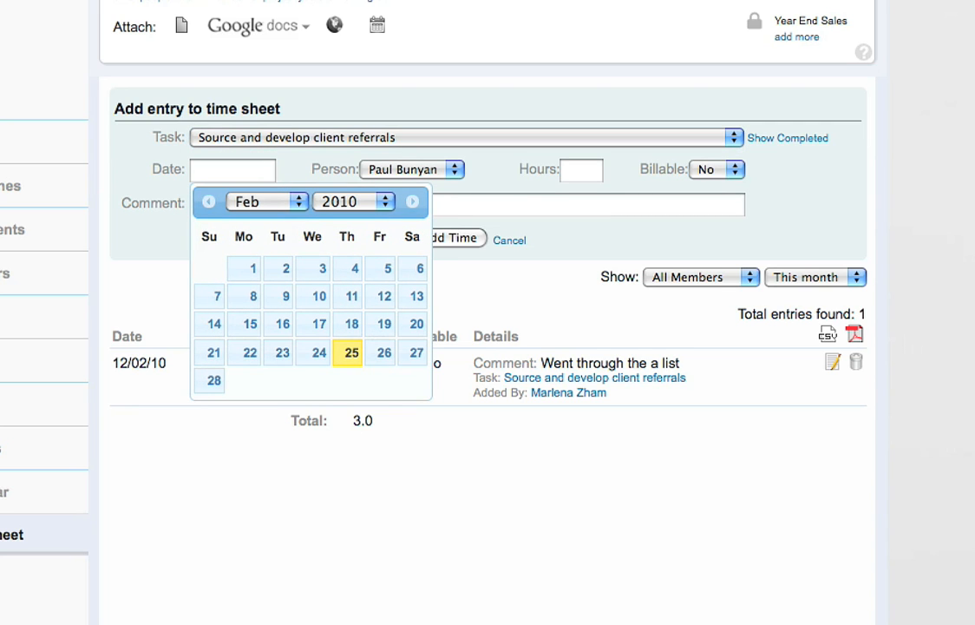
{"action": "left_click", "coordinate": [281, 352]}
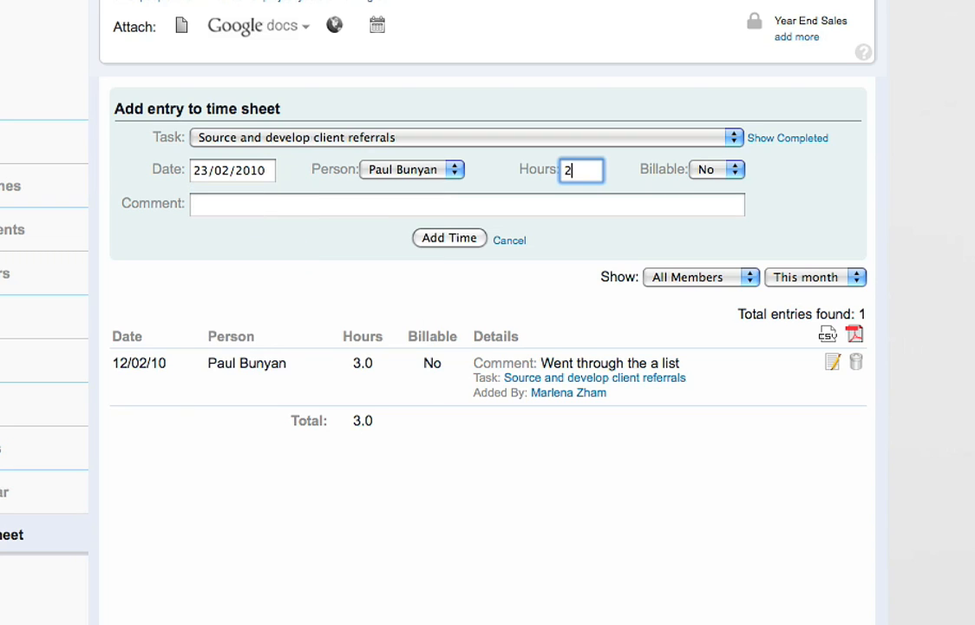
{"action": "left_click", "coordinate": [717, 170]}
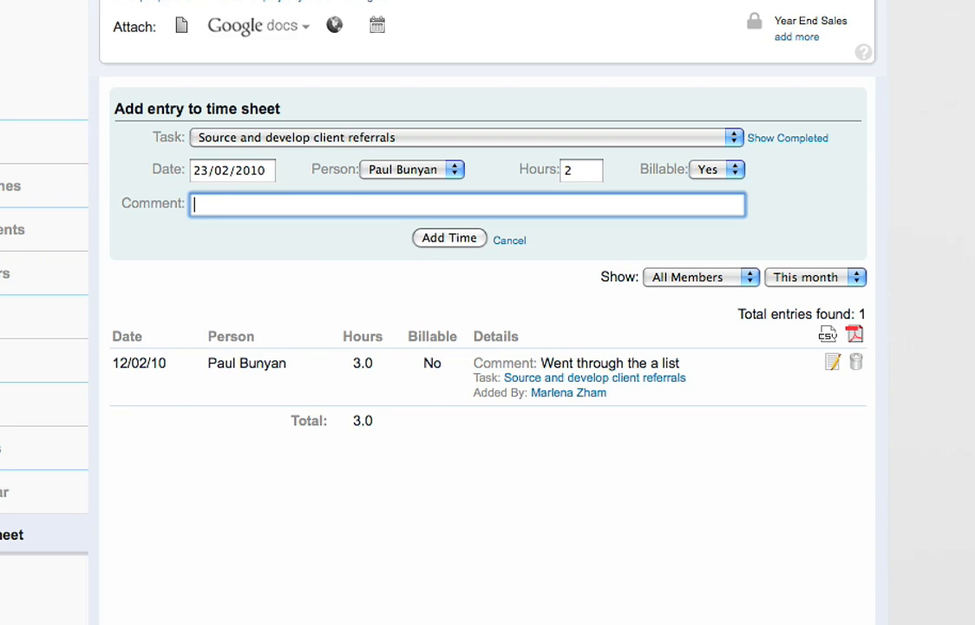
{"action": "type", "text": "Update Referral List"}
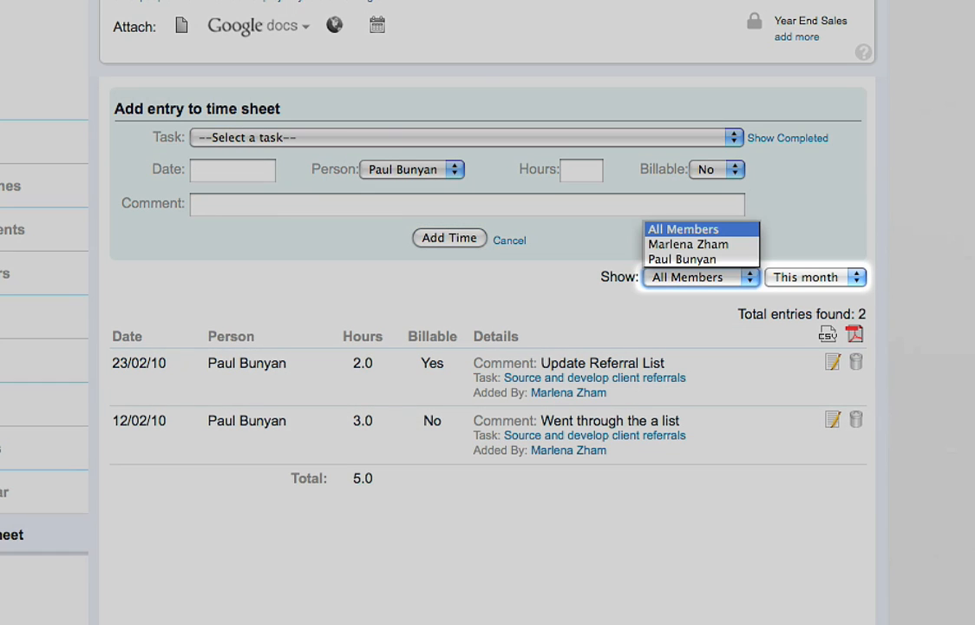
Step: Show only Paul Bunyan's entries for This week, leaving the 2-hour billable entry
{"action": "left_click", "coordinate": [684, 230]}
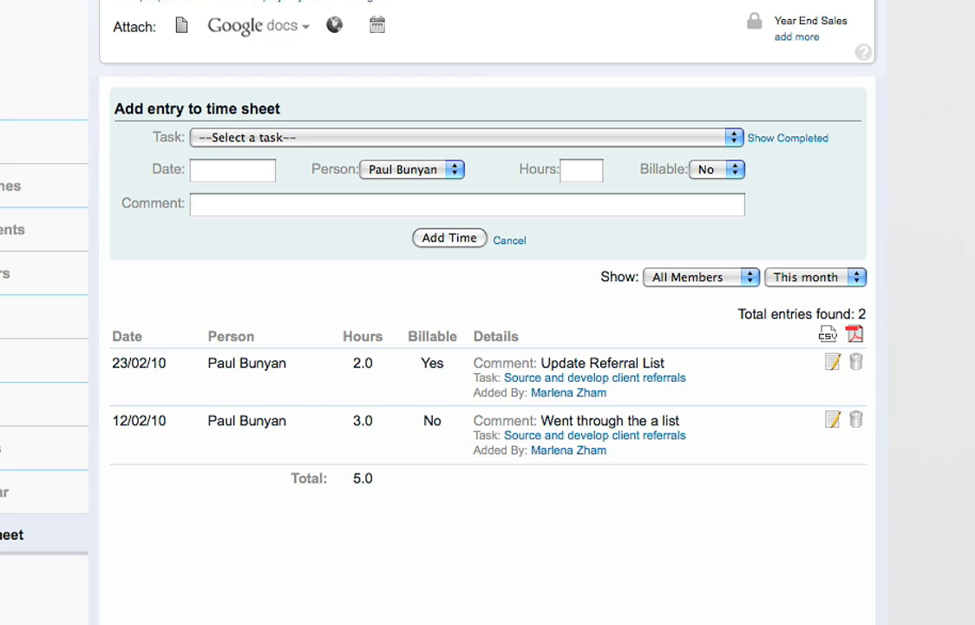
{"action": "left_click", "coordinate": [701, 277]}
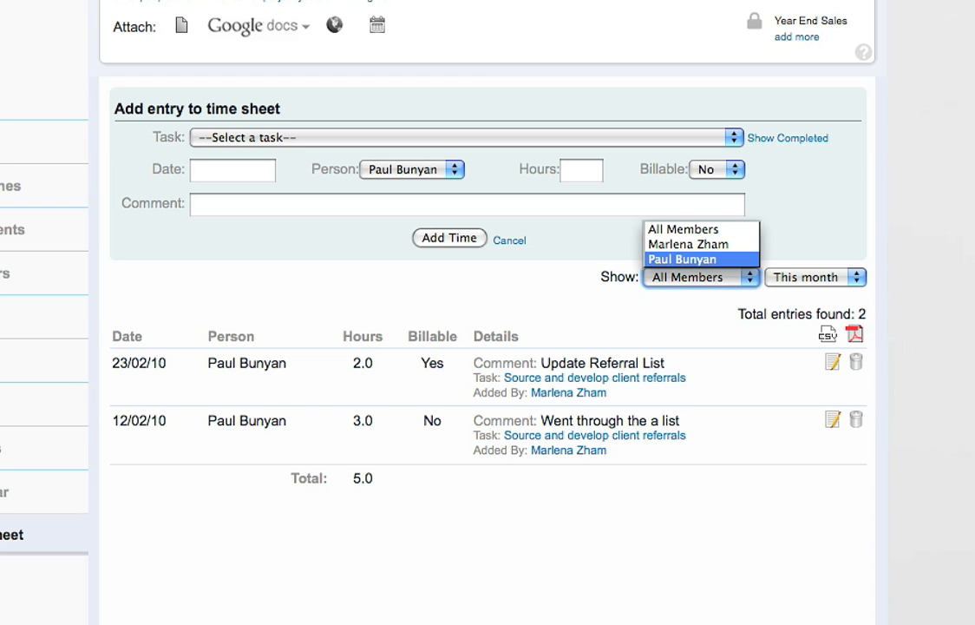
{"action": "left_click", "coordinate": [684, 260]}
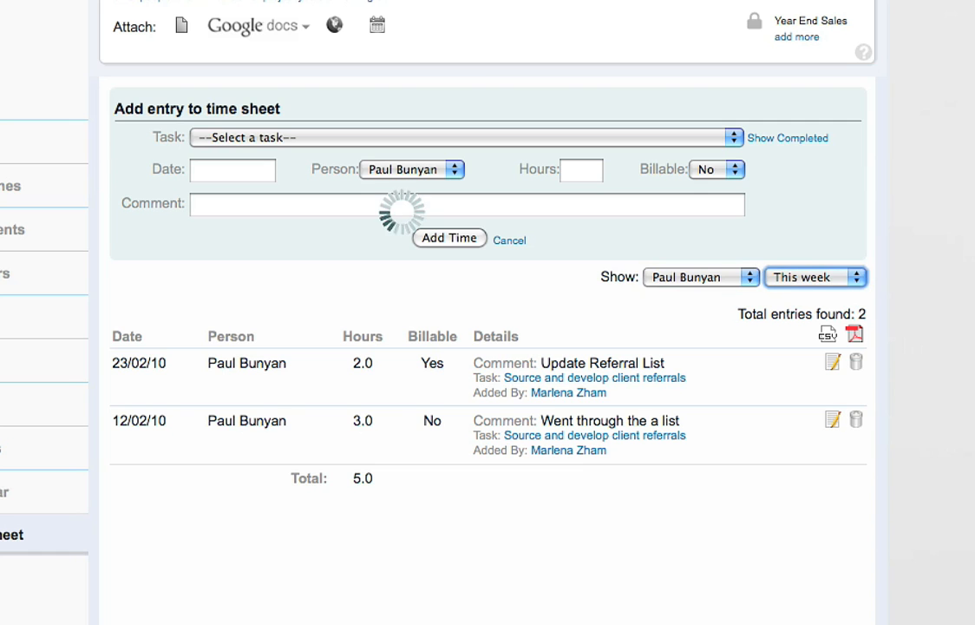
{"action": "left_click", "coordinate": [856, 418]}
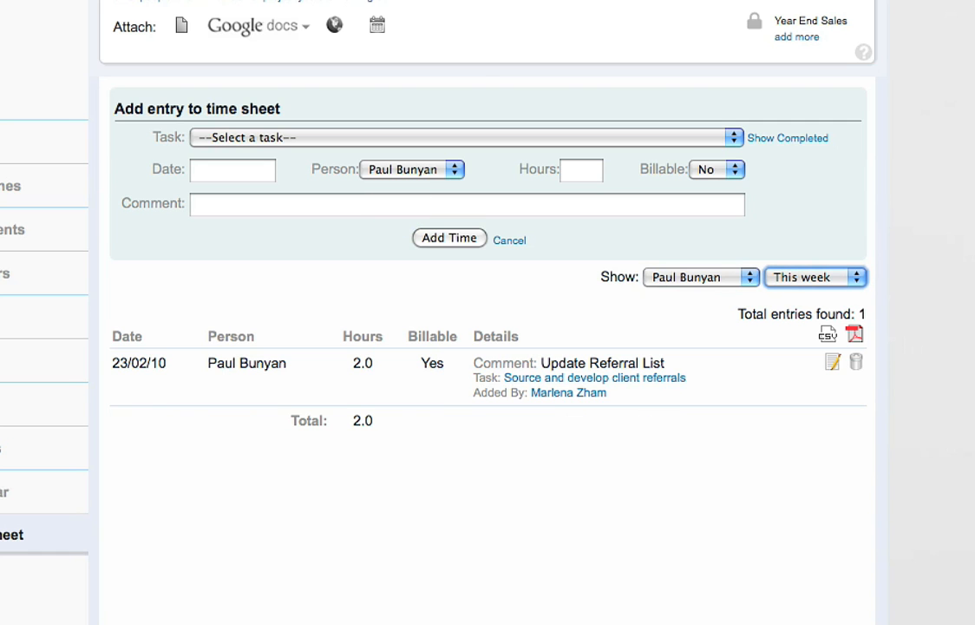
{"action": "scroll", "scroll_direction": "up", "scroll_amount": 3}
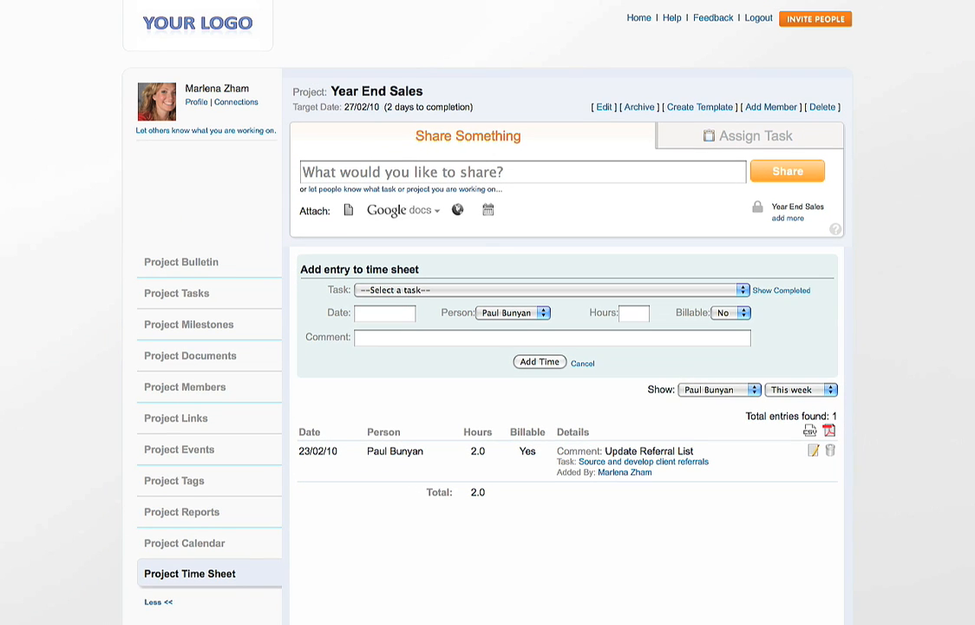